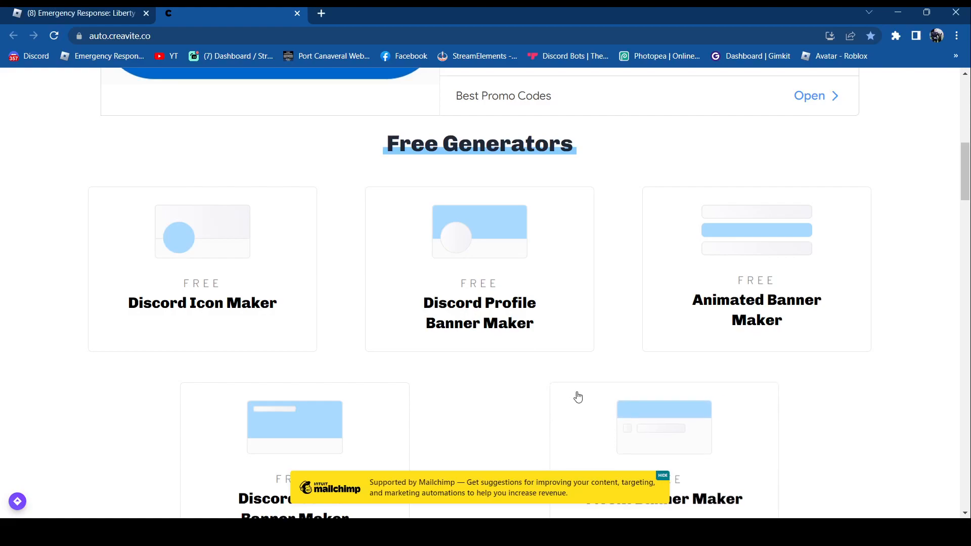
Step: Enter the Free Animated Banner Maker and scroll its gallery down to the Fragments template
{"action": "scroll", "scroll_direction": "down", "scroll_amount": 3}
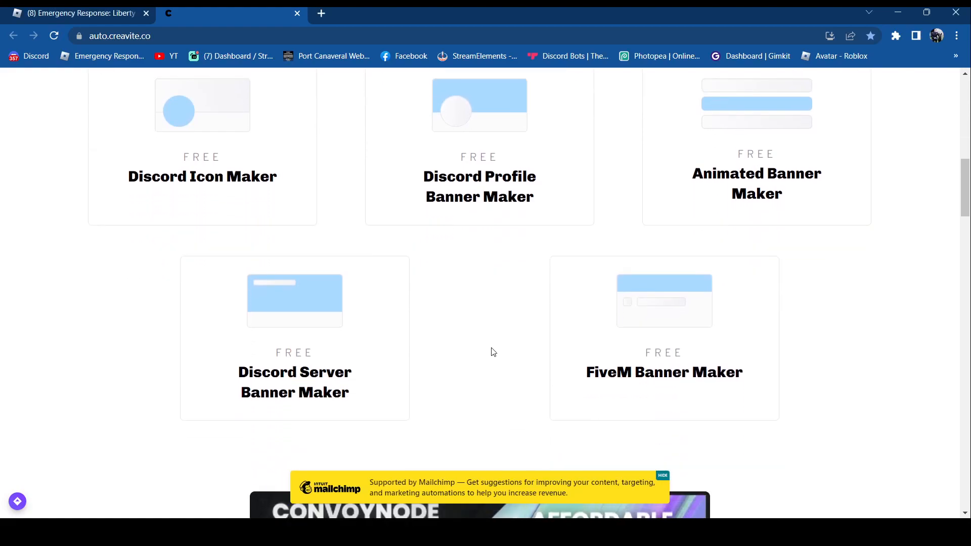
{"action": "mouse_move", "coordinate": [338, 347]}
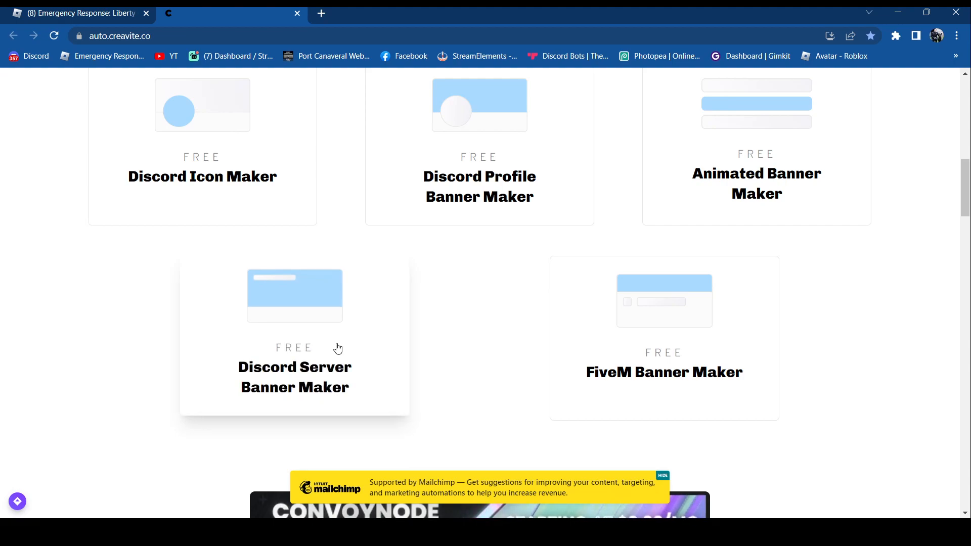
{"action": "mouse_move", "coordinate": [715, 179]}
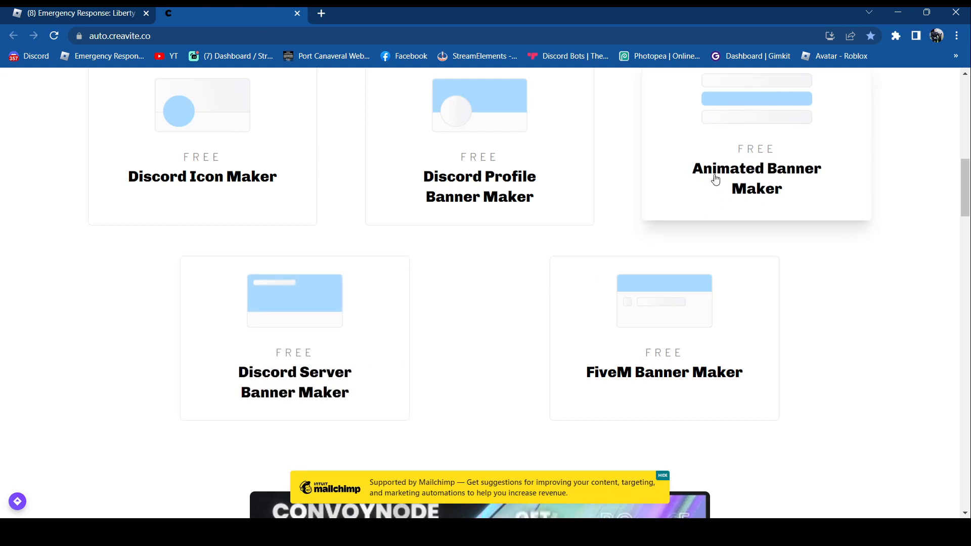
{"action": "mouse_move", "coordinate": [677, 457]}
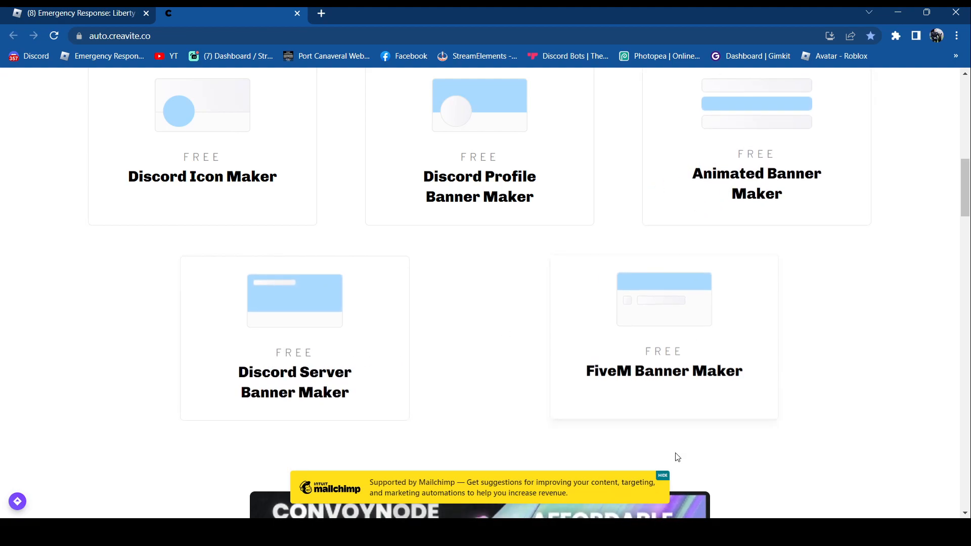
{"action": "mouse_move", "coordinate": [674, 203]}
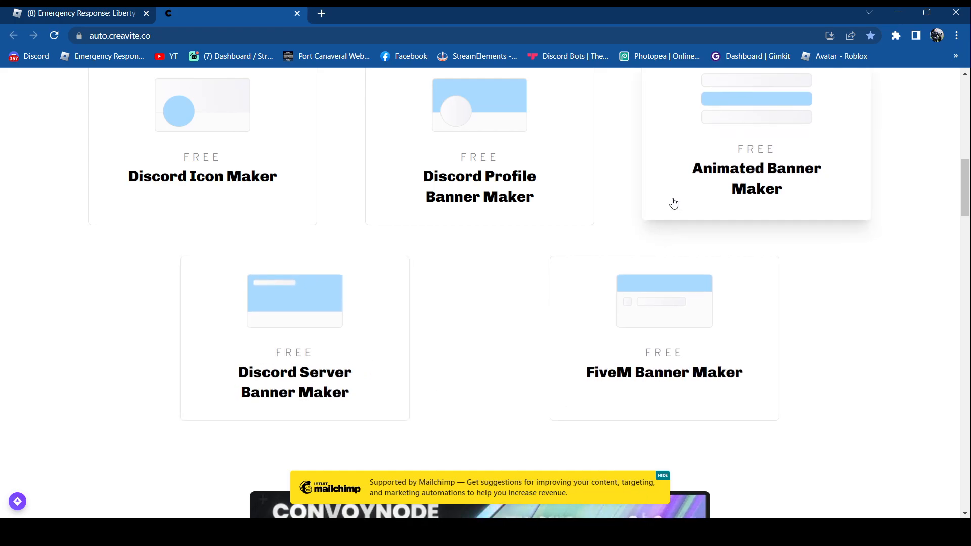
{"action": "left_click", "coordinate": [756, 178]}
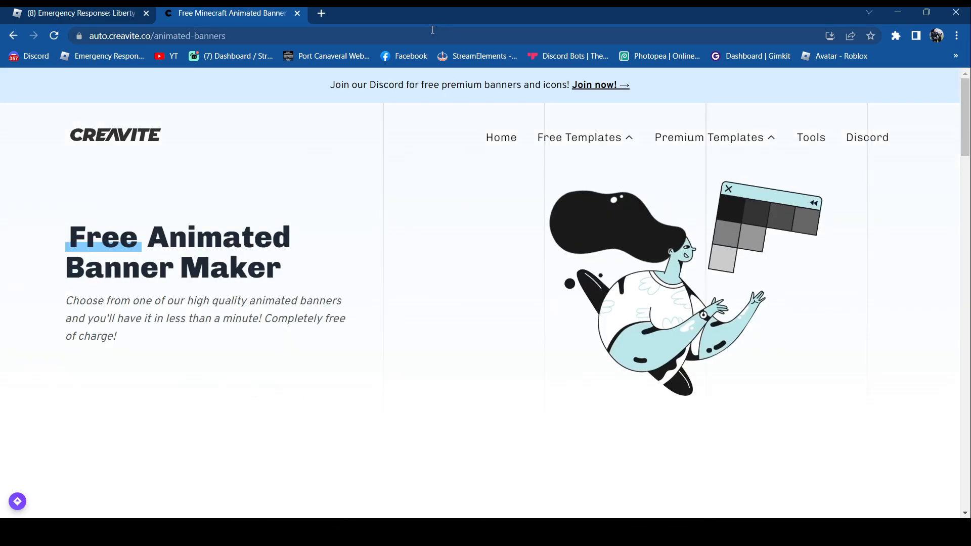
{"action": "scroll", "scroll_direction": "down", "scroll_amount": 3}
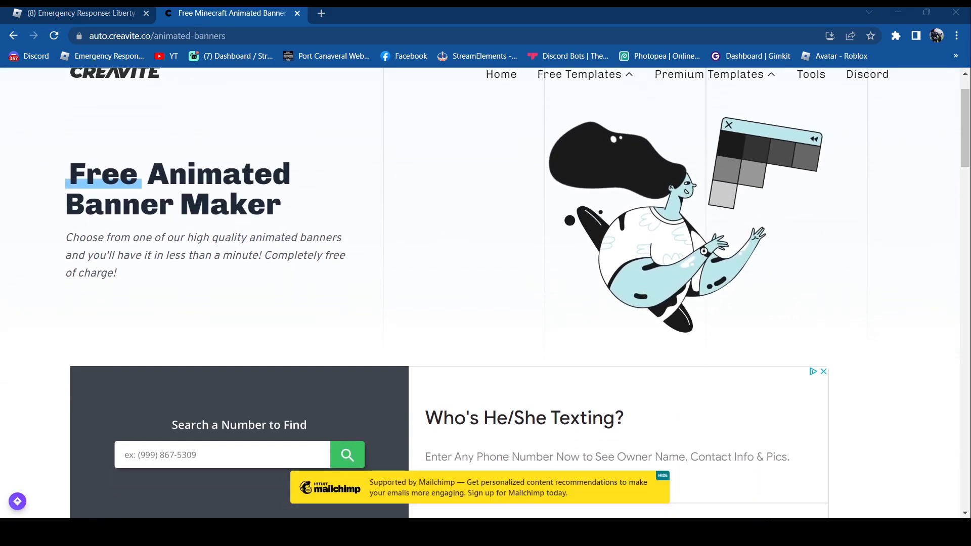
{"action": "scroll", "scroll_direction": "down", "scroll_amount": 3}
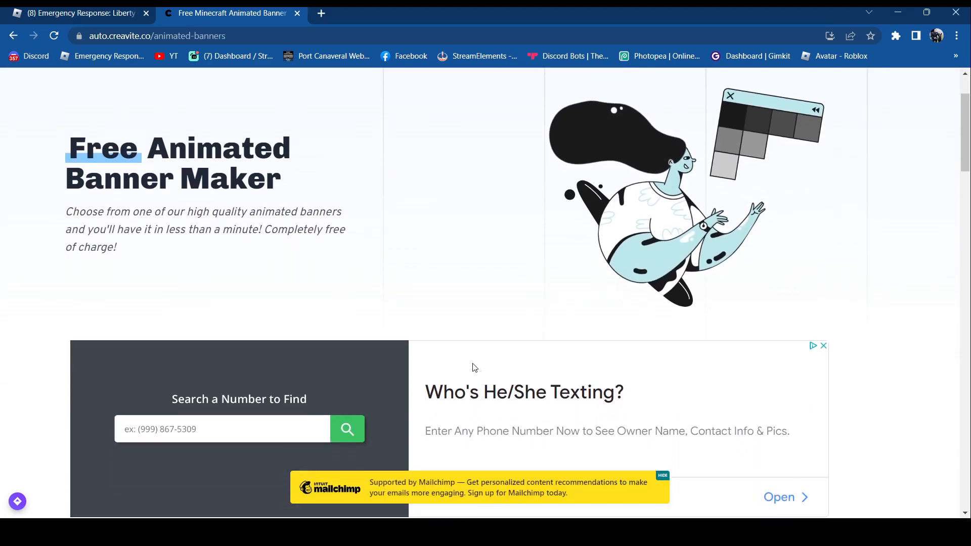
{"action": "scroll", "scroll_direction": "down", "scroll_amount": 3}
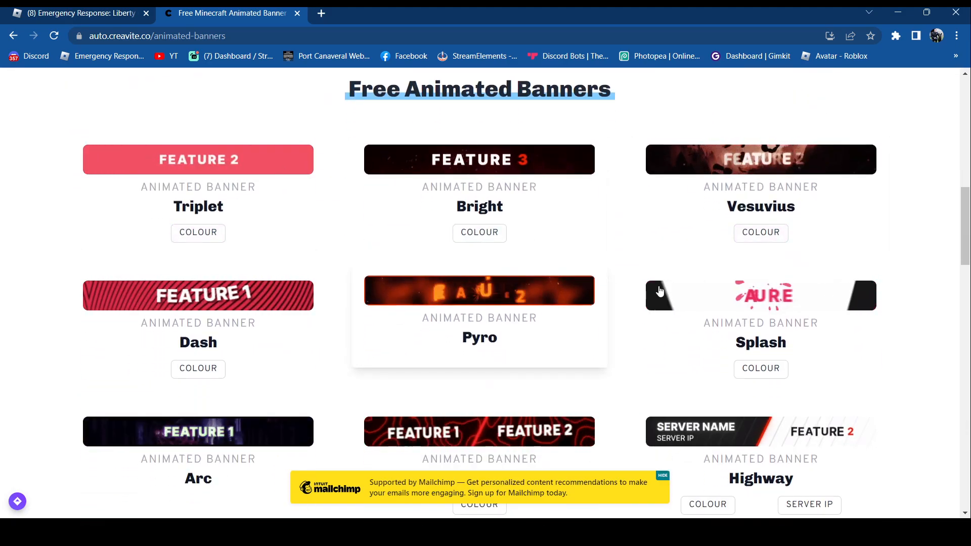
{"action": "scroll", "scroll_direction": "down", "scroll_amount": 3}
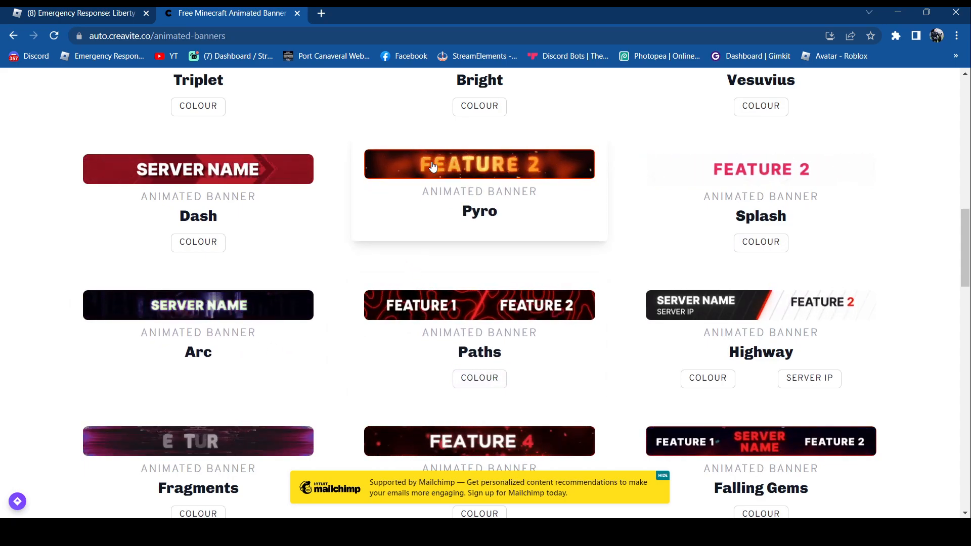
{"action": "scroll", "scroll_direction": "down", "scroll_amount": 3}
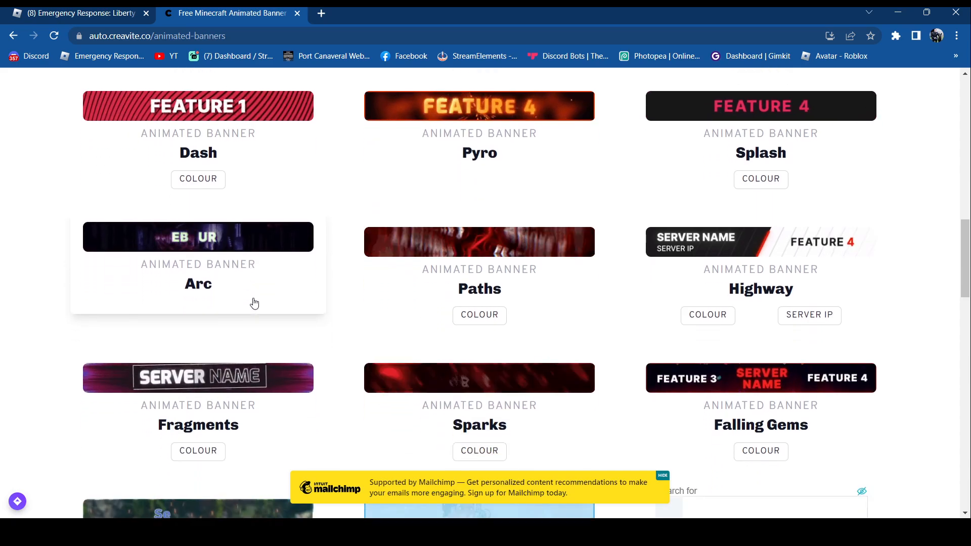
{"action": "scroll", "scroll_direction": "down", "scroll_amount": 3}
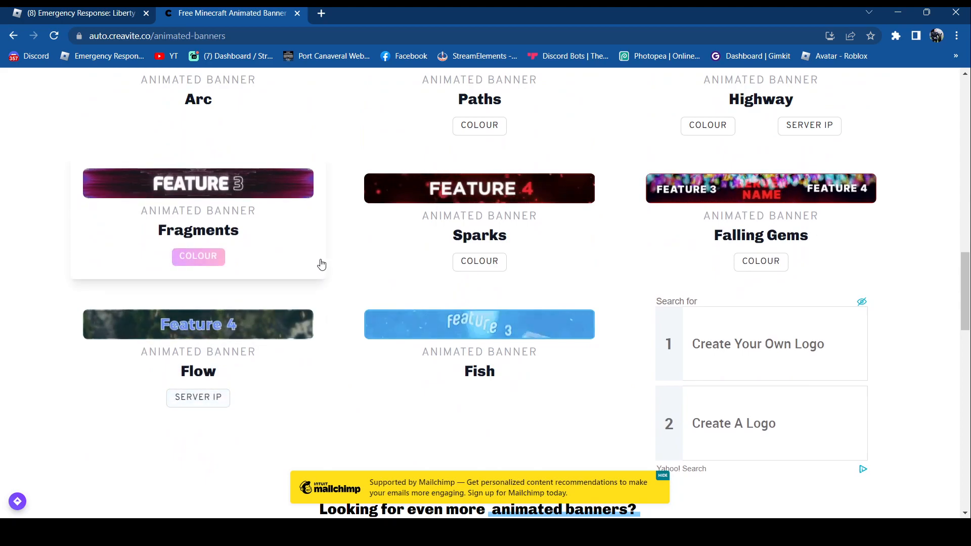
Step: Start editing the Fragments banner and enter the server name Los Santos RP
{"action": "left_click", "coordinate": [198, 256]}
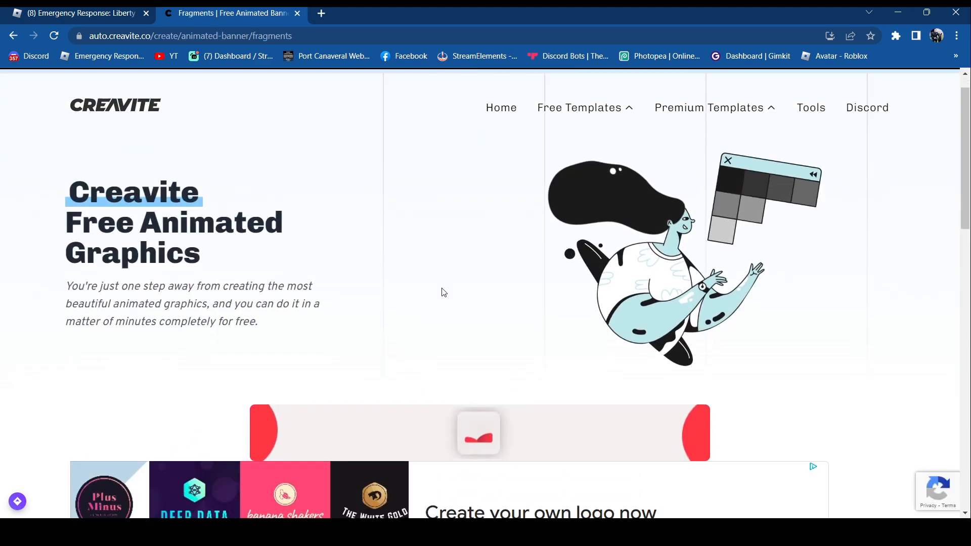
{"action": "scroll", "scroll_direction": "down", "scroll_amount": 3}
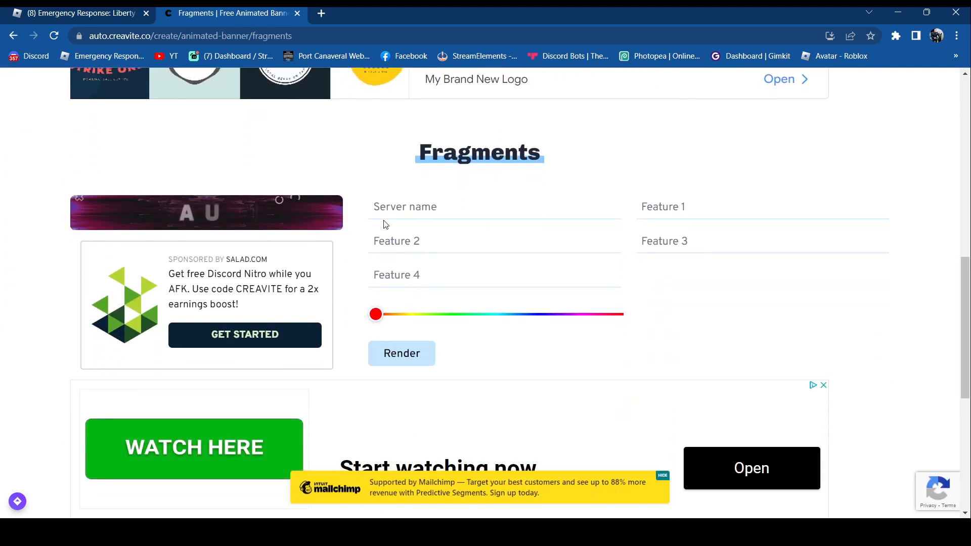
{"action": "left_click", "coordinate": [495, 207]}
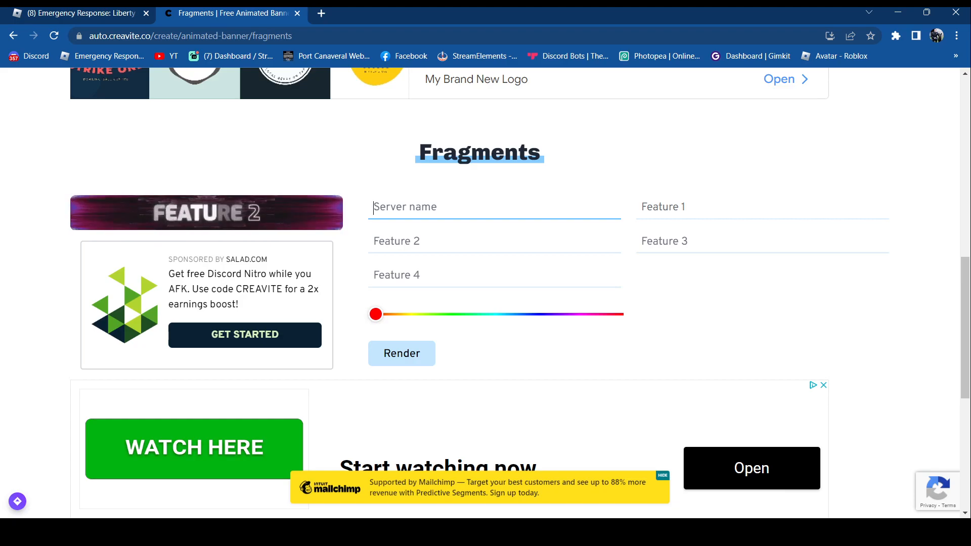
{"action": "type", "text": "Los Santos R"}
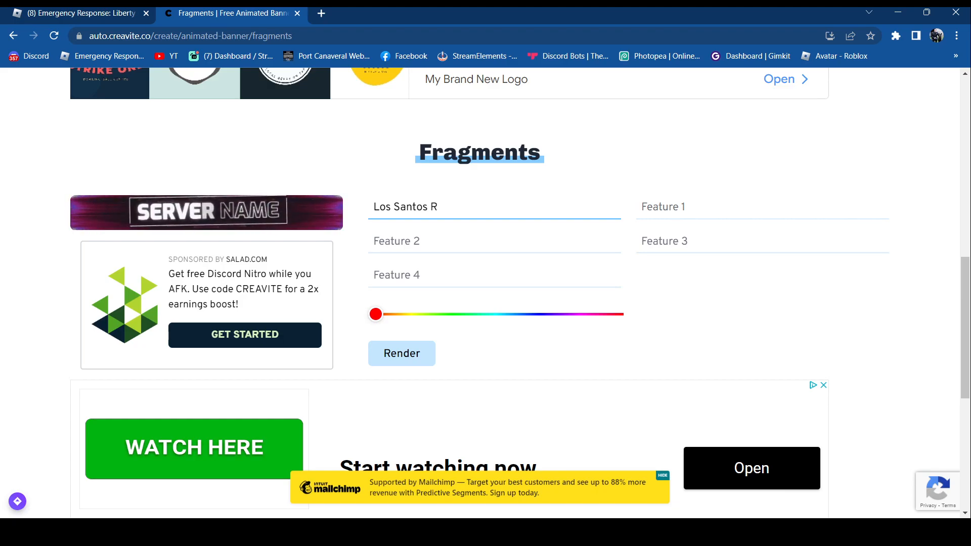
{"action": "type", "text": "P"}
{"action": "left_click", "coordinate": [762, 207]}
{"action": "type", "text": "G"}
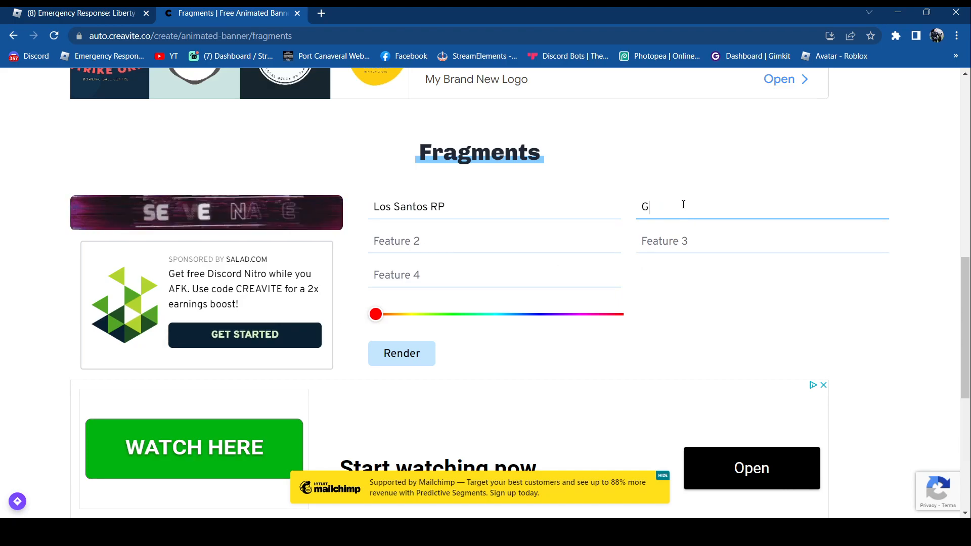
Step: Fill the first two feature texts with Daily SSU'S and Active Staff
{"action": "key", "text": "Backspace"}
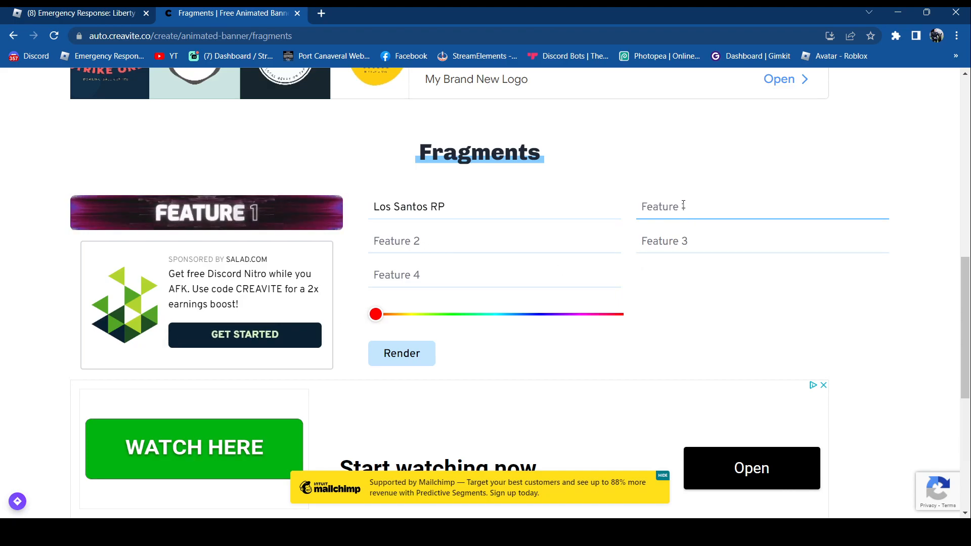
{"action": "type", "text": "Daily"}
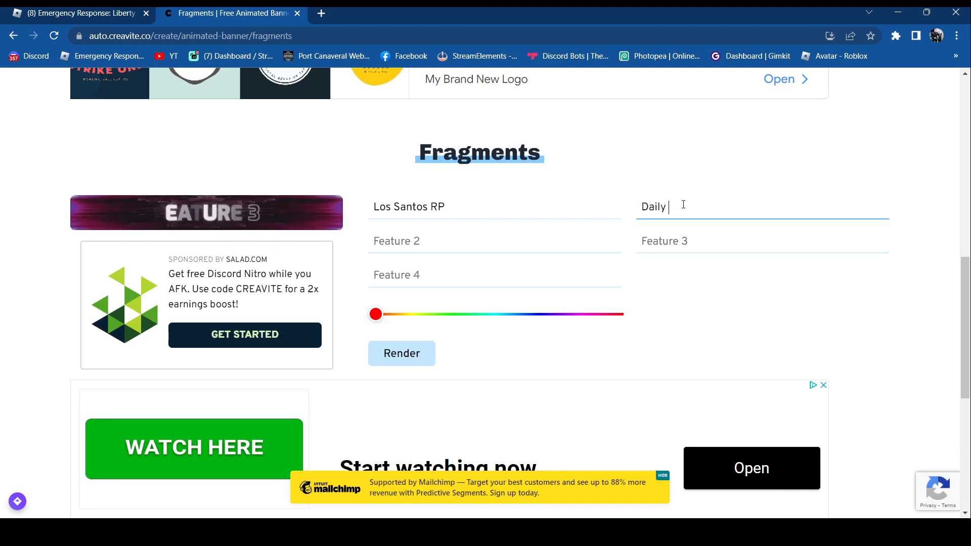
{"action": "type", "text": "SSU'S"}
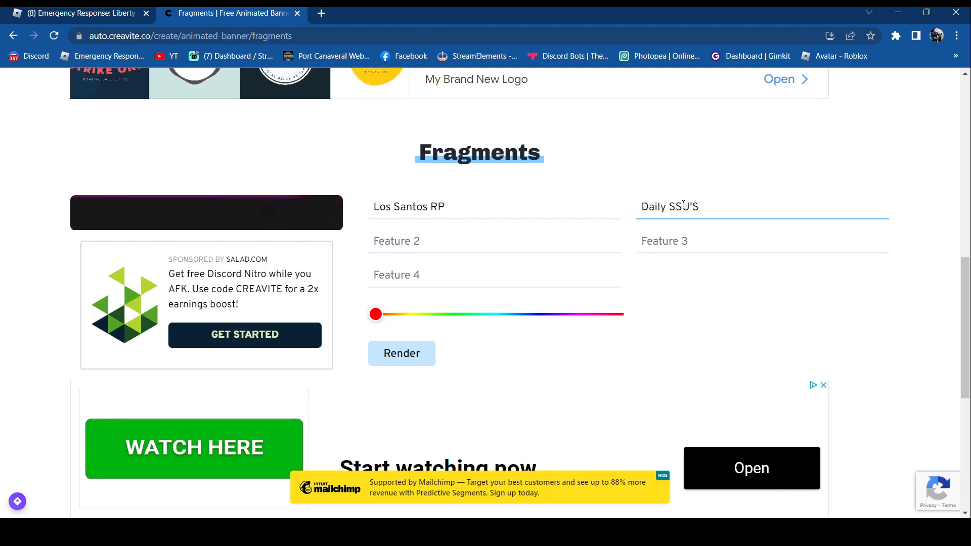
{"action": "type", "text": "acti"}
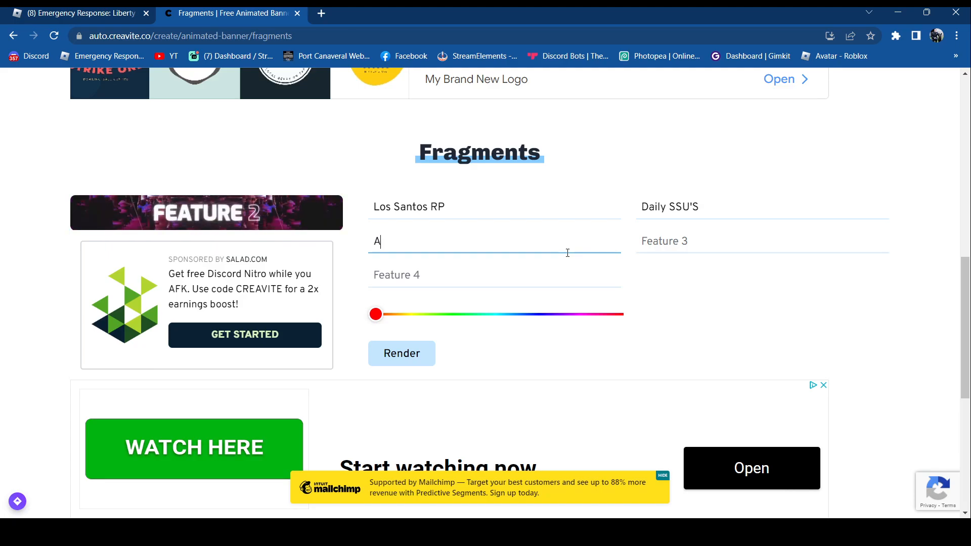
{"action": "type", "text": "ctiv"}
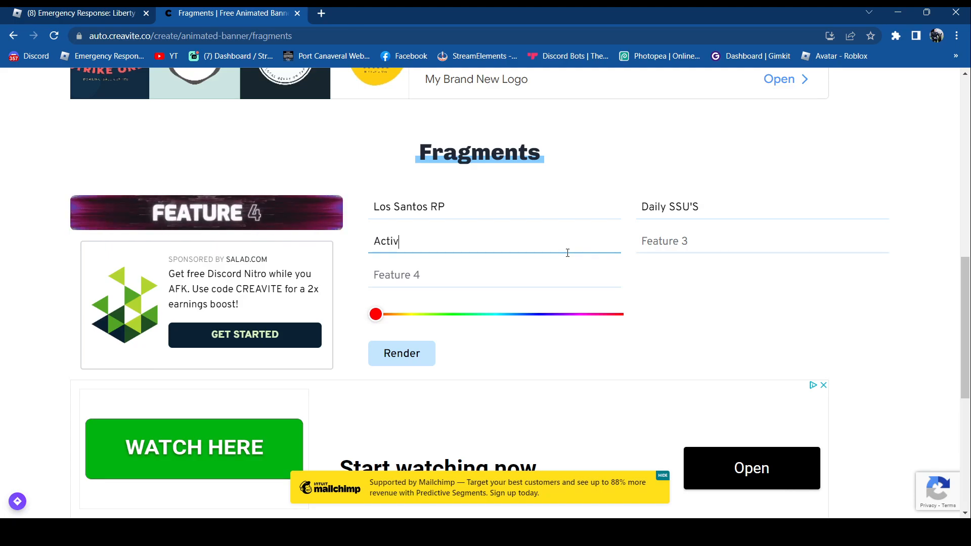
{"action": "type", "text": "e"}
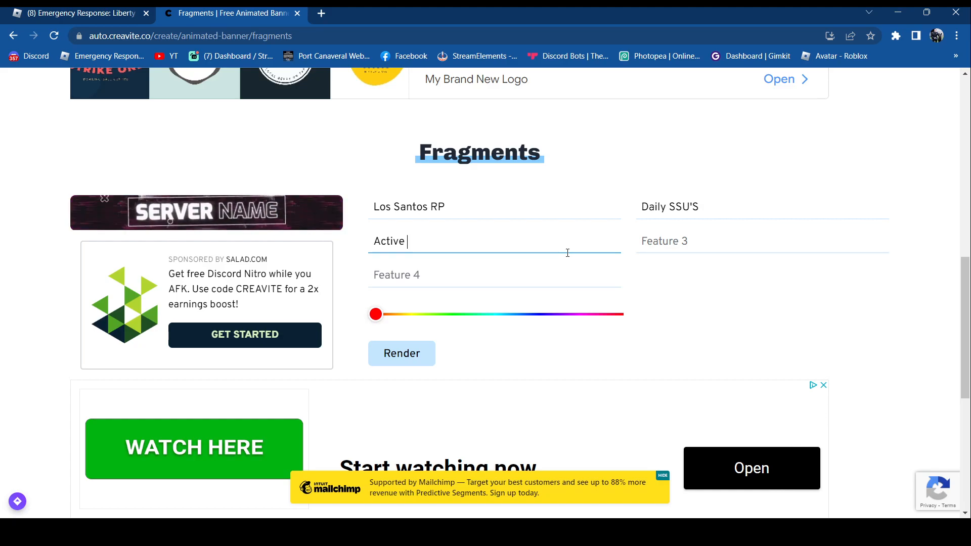
{"action": "type", "text": "Staff"}
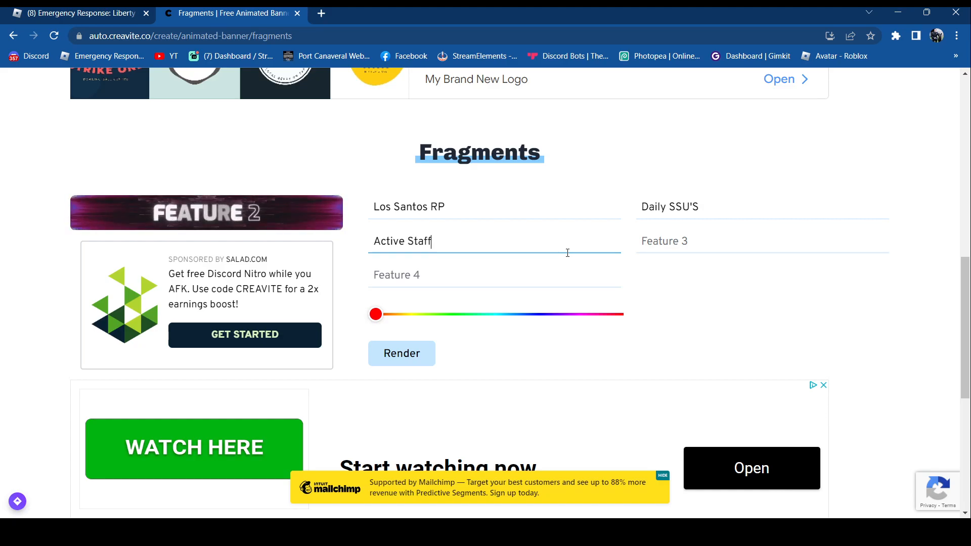
Step: Fill the third and fourth feature texts with Custom Livery's and Custom Uniforms
{"action": "left_click", "coordinate": [761, 241]}
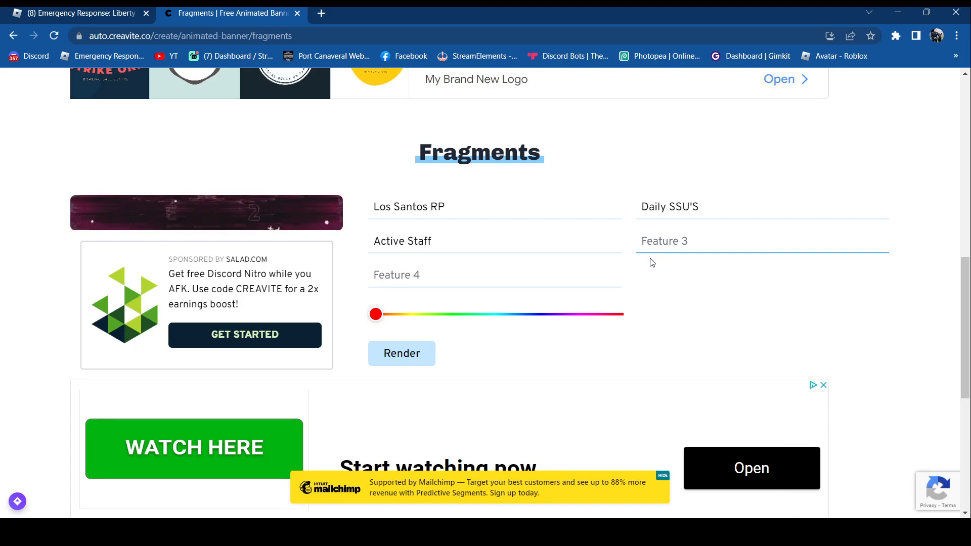
{"action": "type", "text": "Live"}
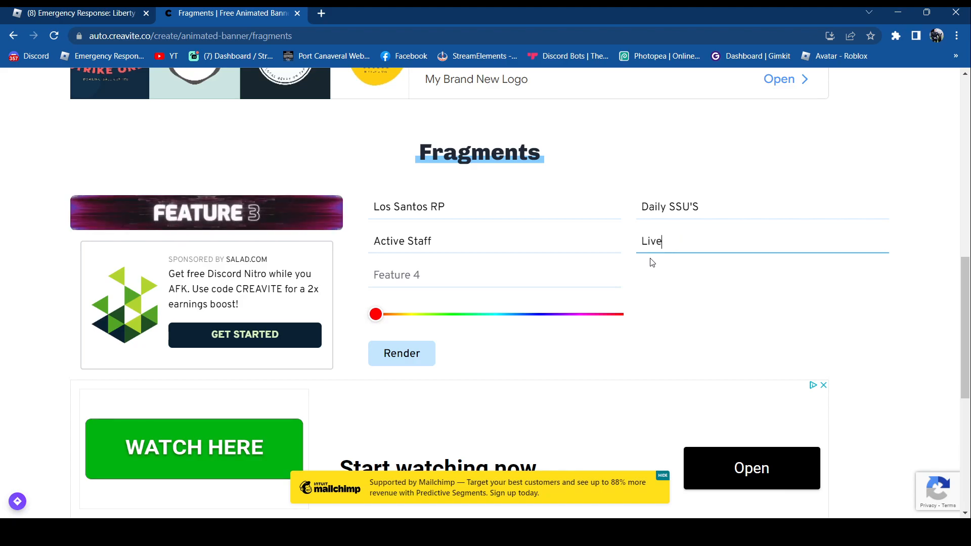
{"action": "type", "text": "Streams"}
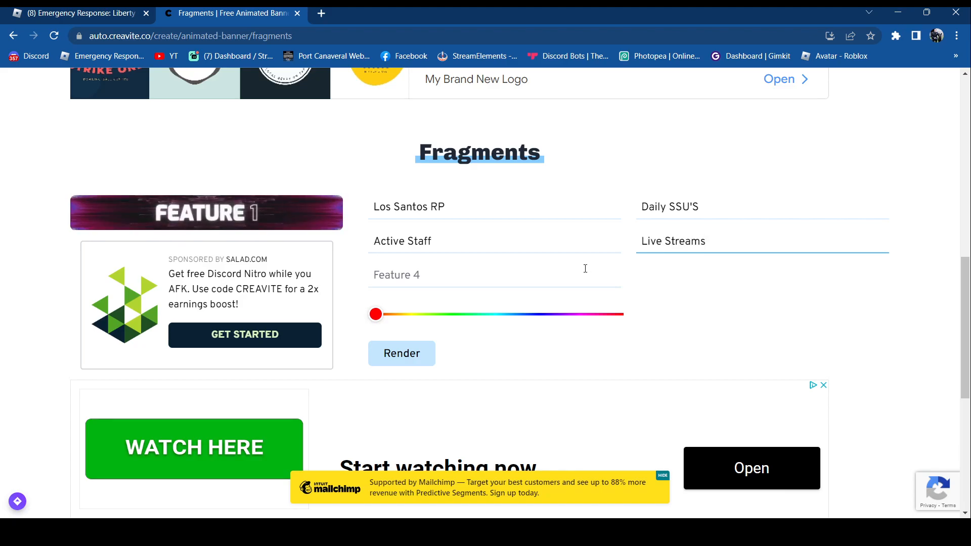
{"action": "type", "text": "Custo"}
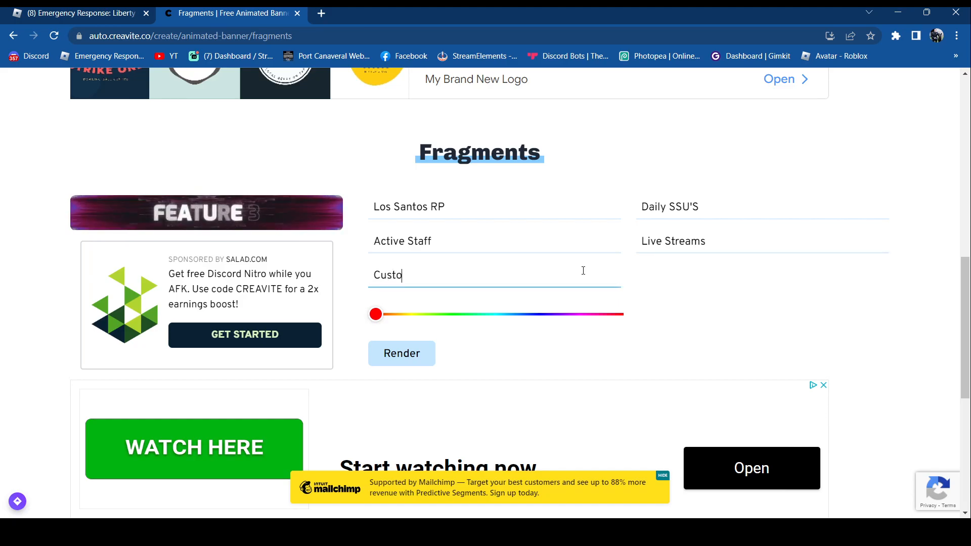
{"action": "type", "text": "m Liver"}
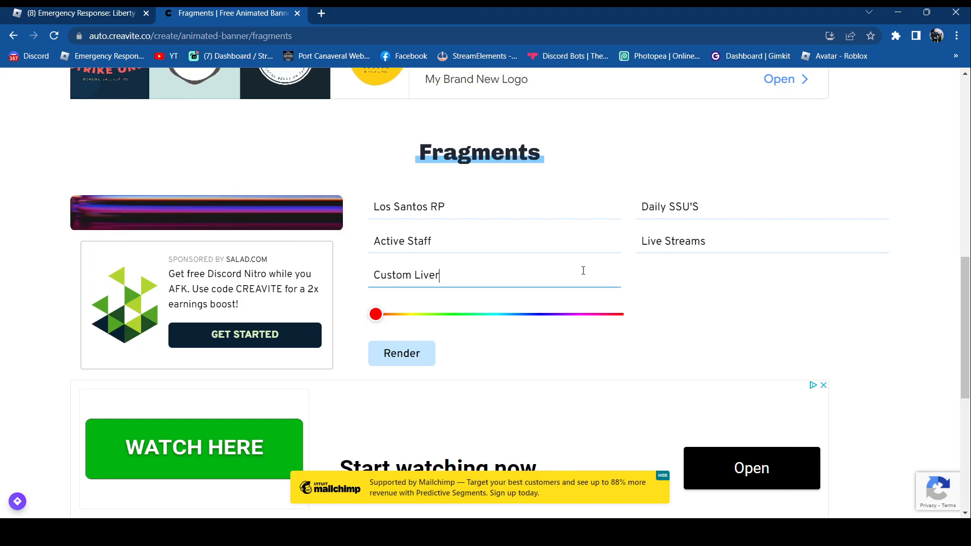
{"action": "type", "text": "y's"}
{"action": "left_click", "coordinate": [762, 240]}
{"action": "type", "text": "L"}
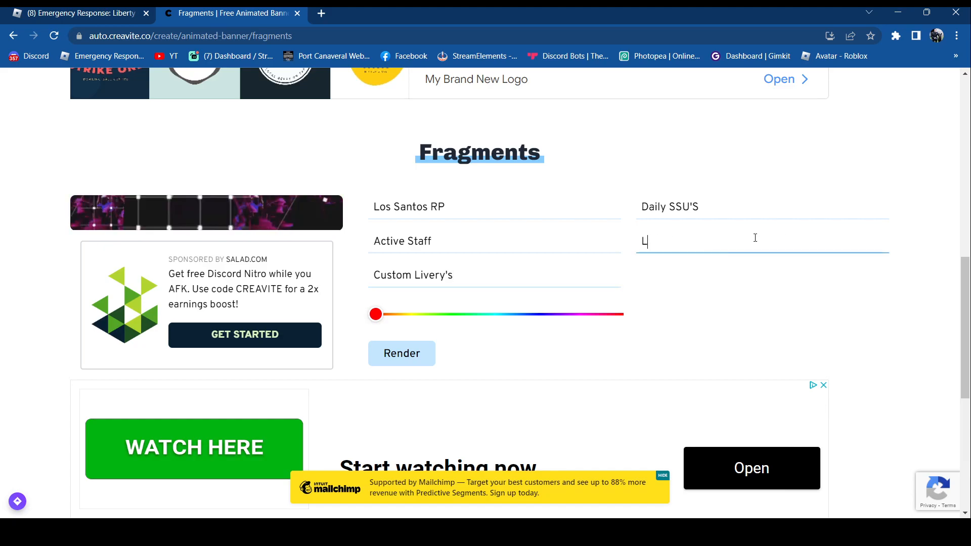
{"action": "type", "text": "Custom"}
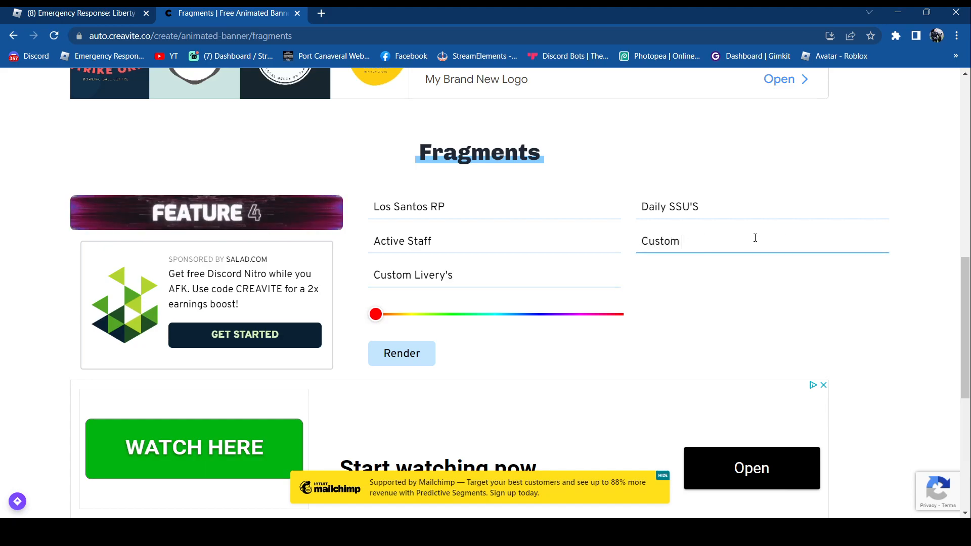
{"action": "type", "text": "Uniforms"}
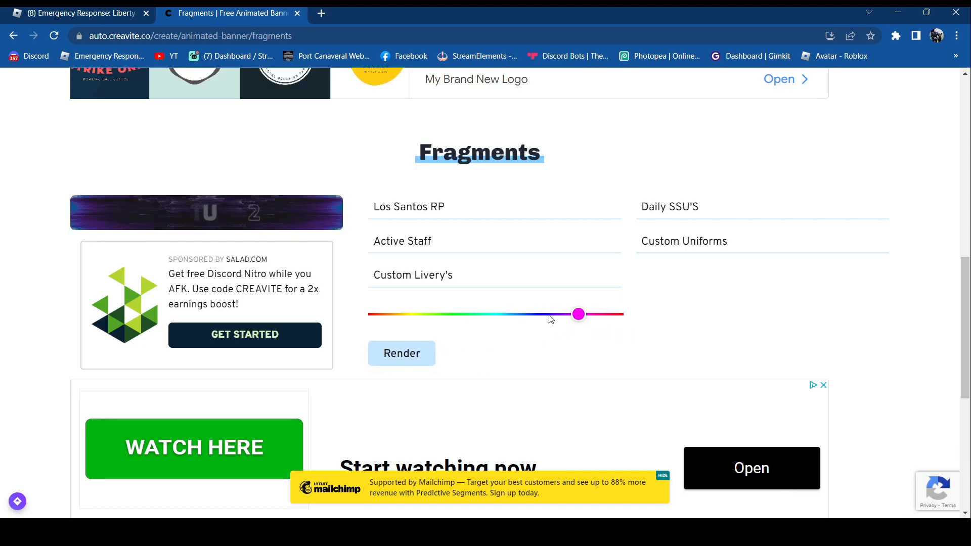
Step: Render the finished Los Santos RP banner and scroll to its Final Renders section
{"action": "left_click", "coordinate": [402, 353]}
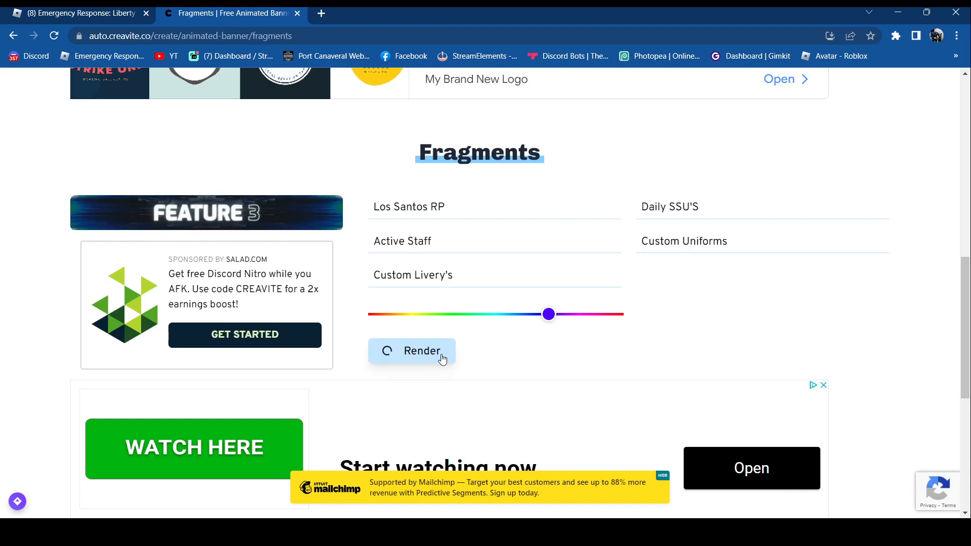
{"action": "left_click", "coordinate": [412, 351]}
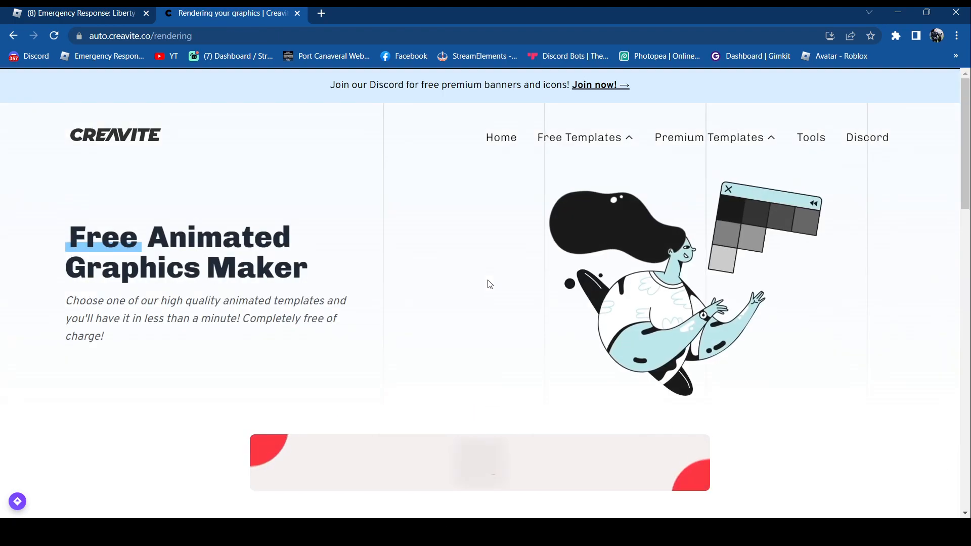
{"action": "scroll", "scroll_direction": "down", "scroll_amount": 3}
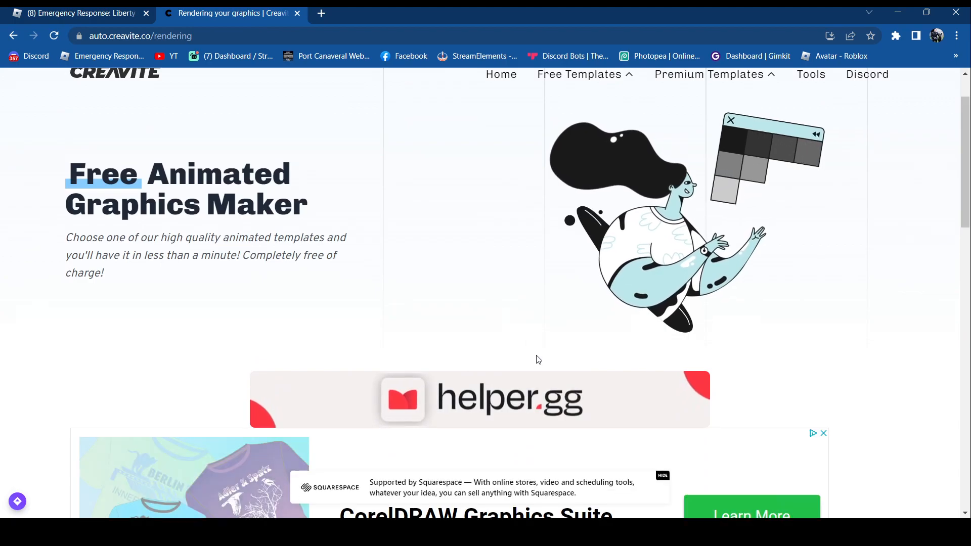
{"action": "scroll", "scroll_direction": "down", "scroll_amount": 3}
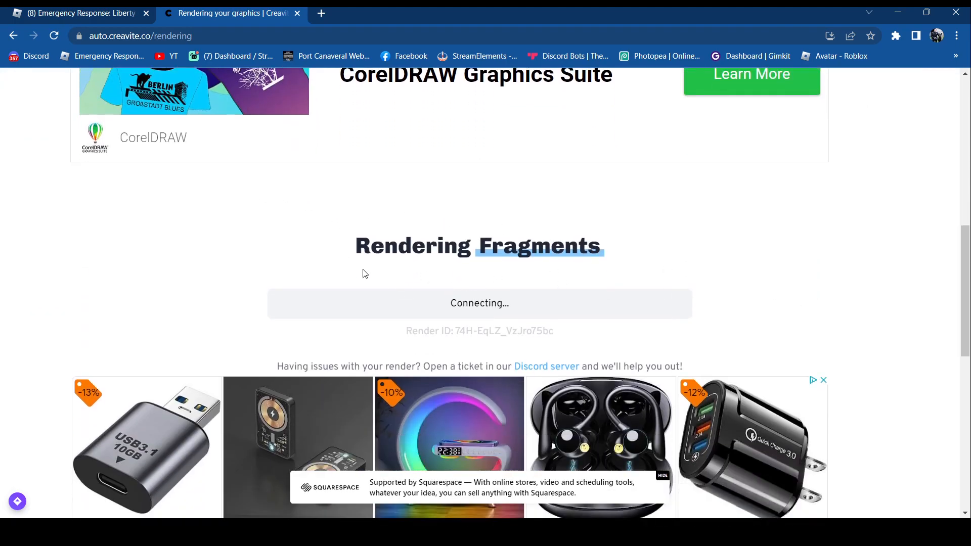
{"action": "mouse_move", "coordinate": [529, 295]}
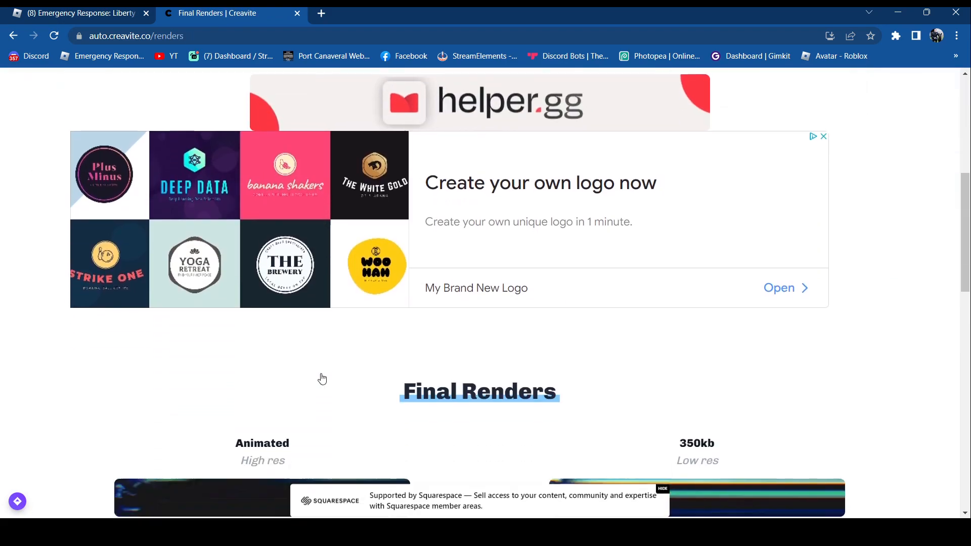
Step: Download the high-res animated GIF, generate its unique share link and return to the renders
{"action": "scroll", "scroll_direction": "down", "scroll_amount": 3}
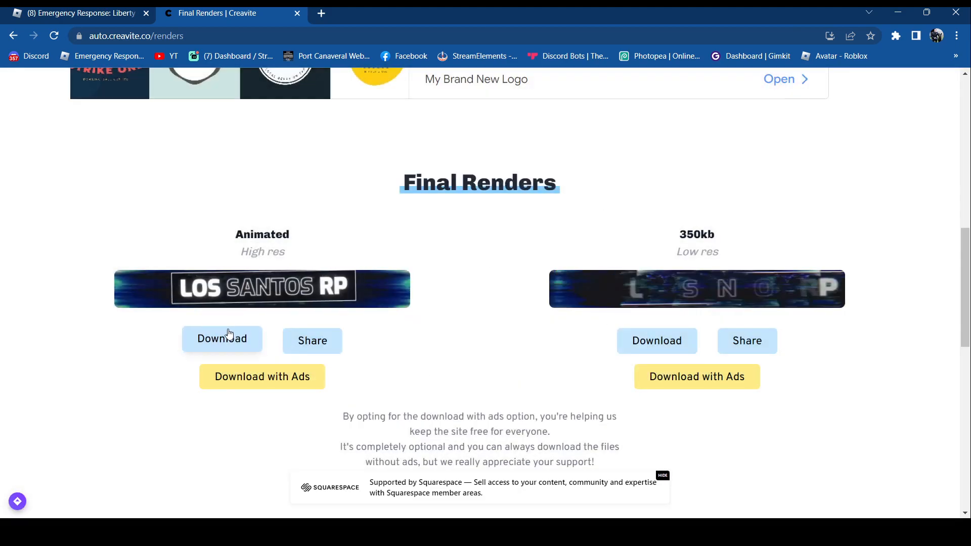
{"action": "left_click", "coordinate": [222, 340]}
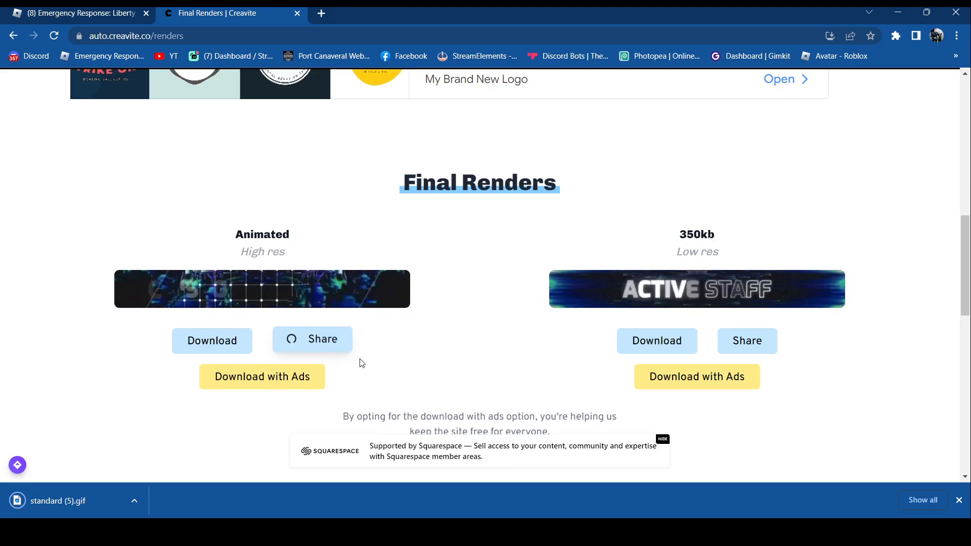
{"action": "left_click", "coordinate": [320, 12]}
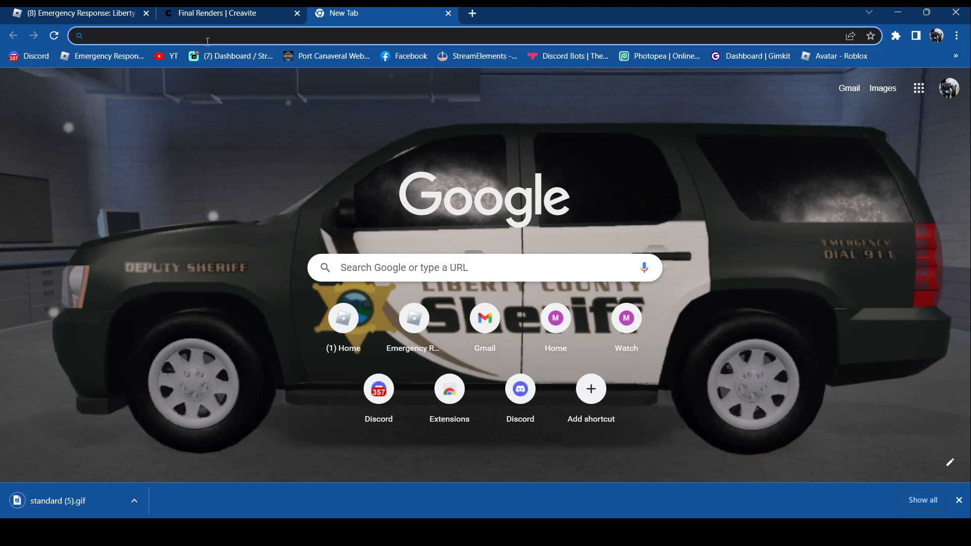
{"action": "left_click", "coordinate": [229, 12]}
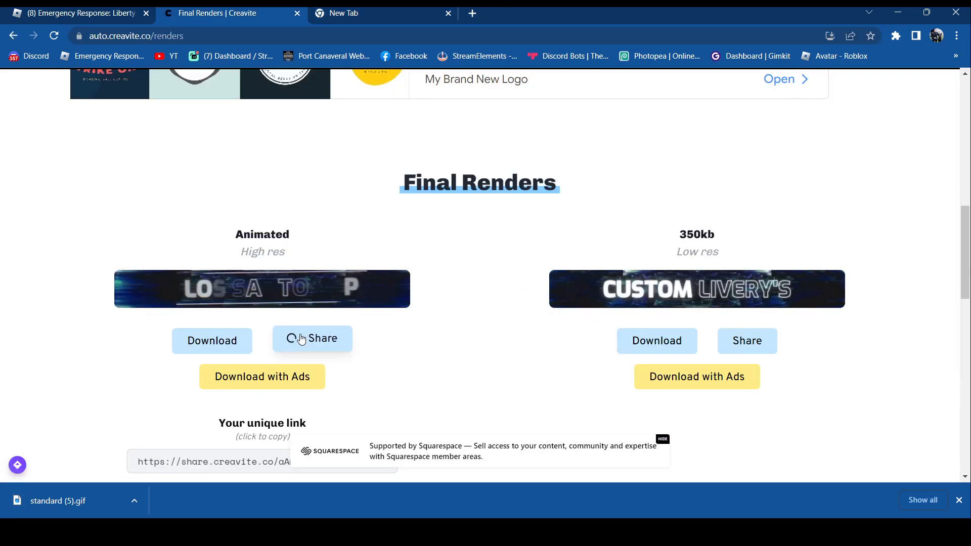
Step: Copy the banner's unique share link, view the hosted GIF and close that preview
{"action": "scroll", "scroll_direction": "down", "scroll_amount": 3}
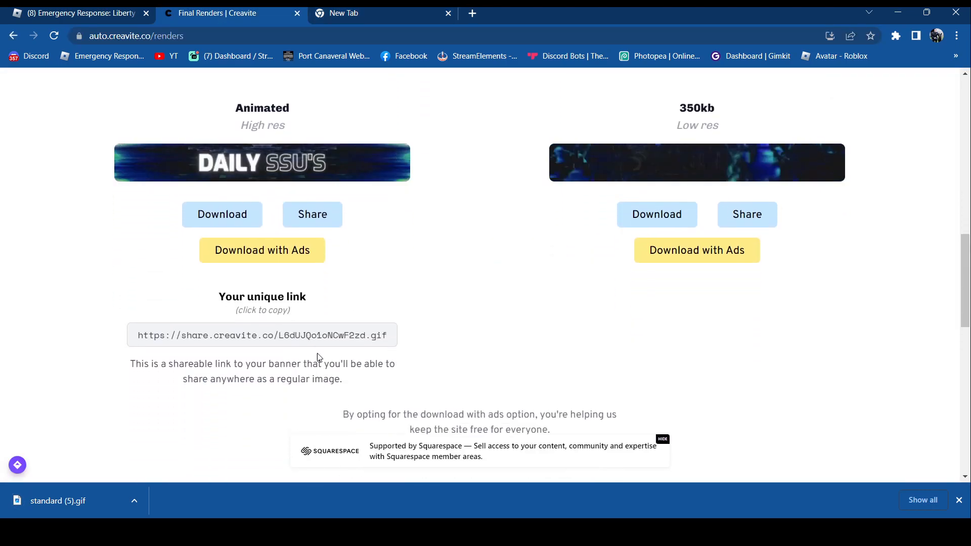
{"action": "left_click", "coordinate": [261, 335]}
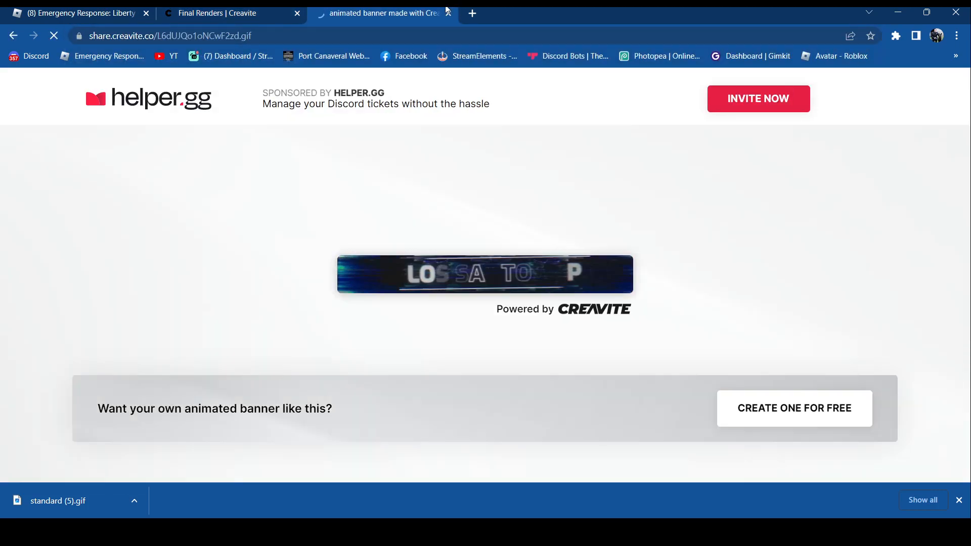
{"action": "mouse_move", "coordinate": [396, 298]}
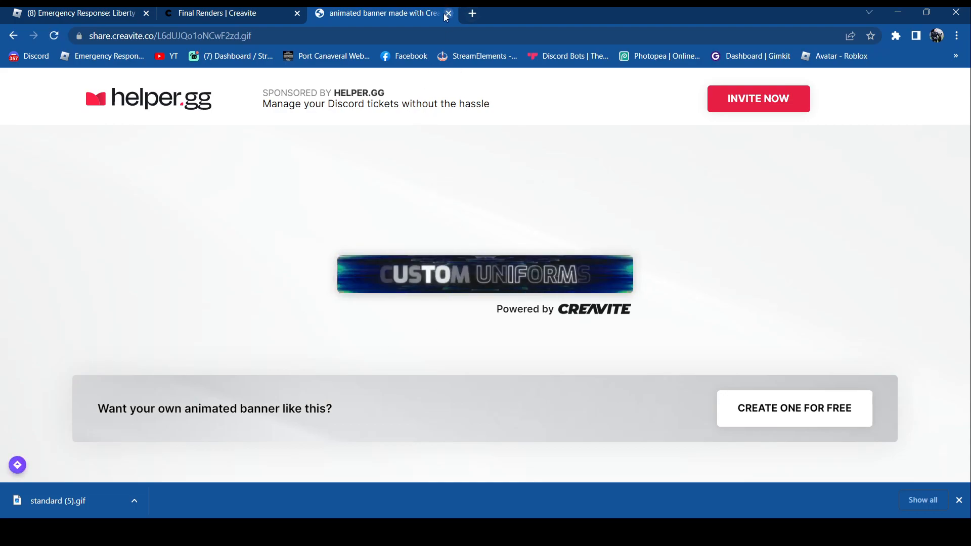
{"action": "left_click", "coordinate": [448, 13]}
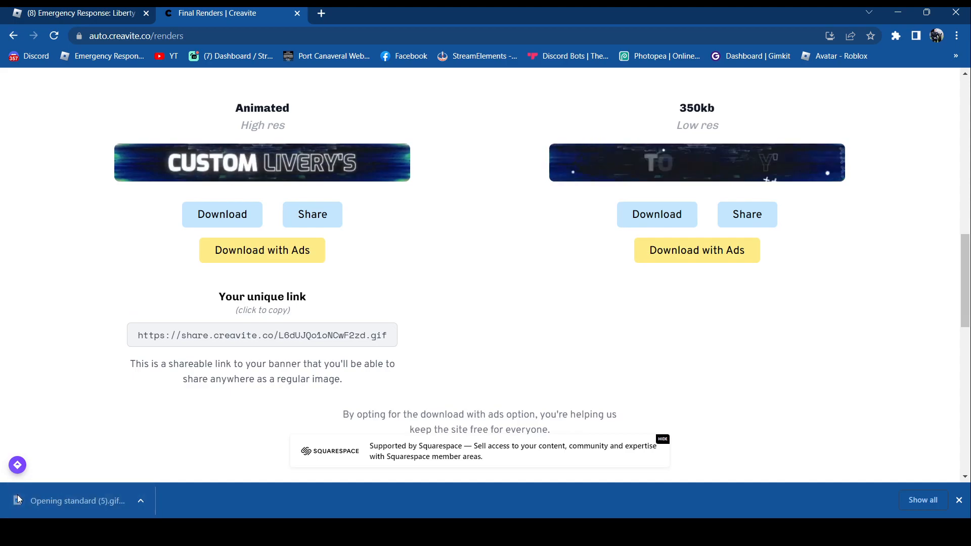